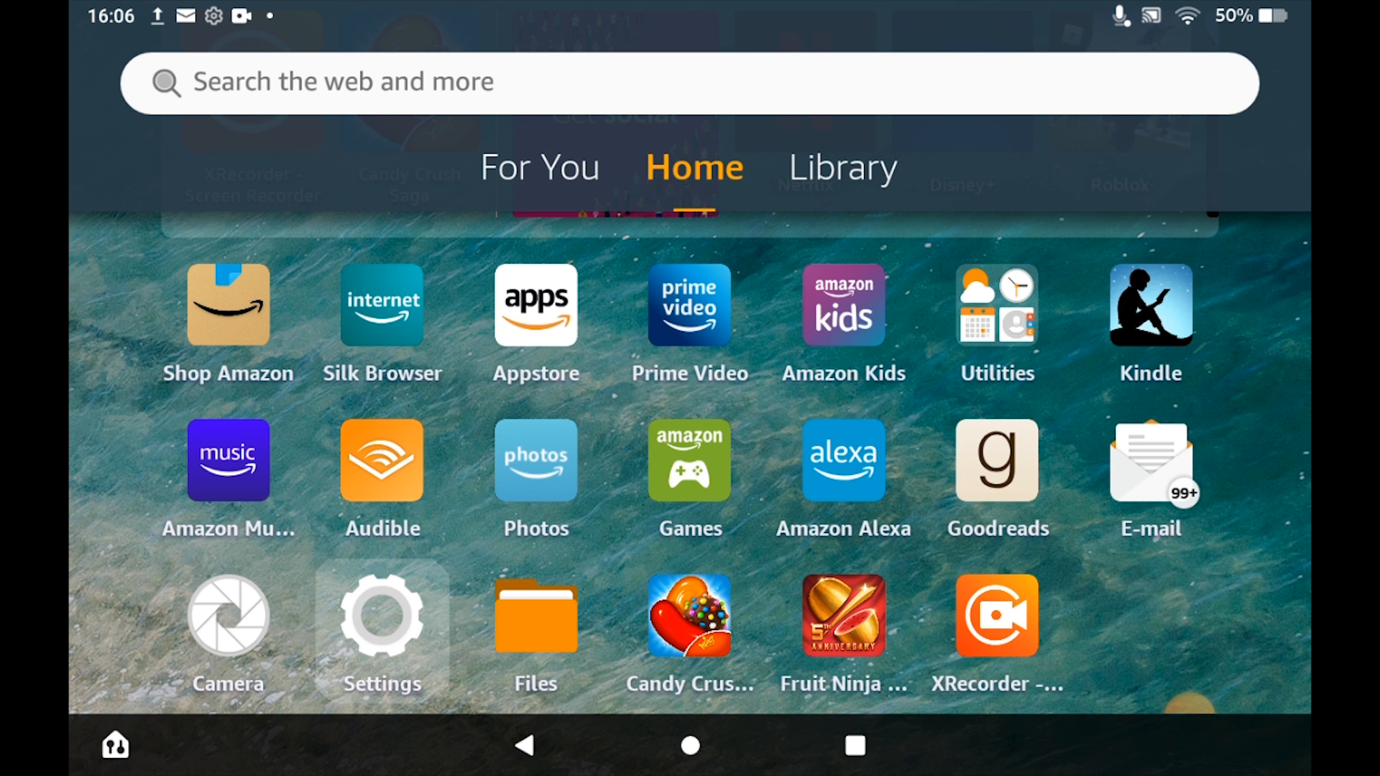
Step: Launch the Settings app and move down the list toward the My account entry
{"action": "left_click", "coordinate": [381, 616]}
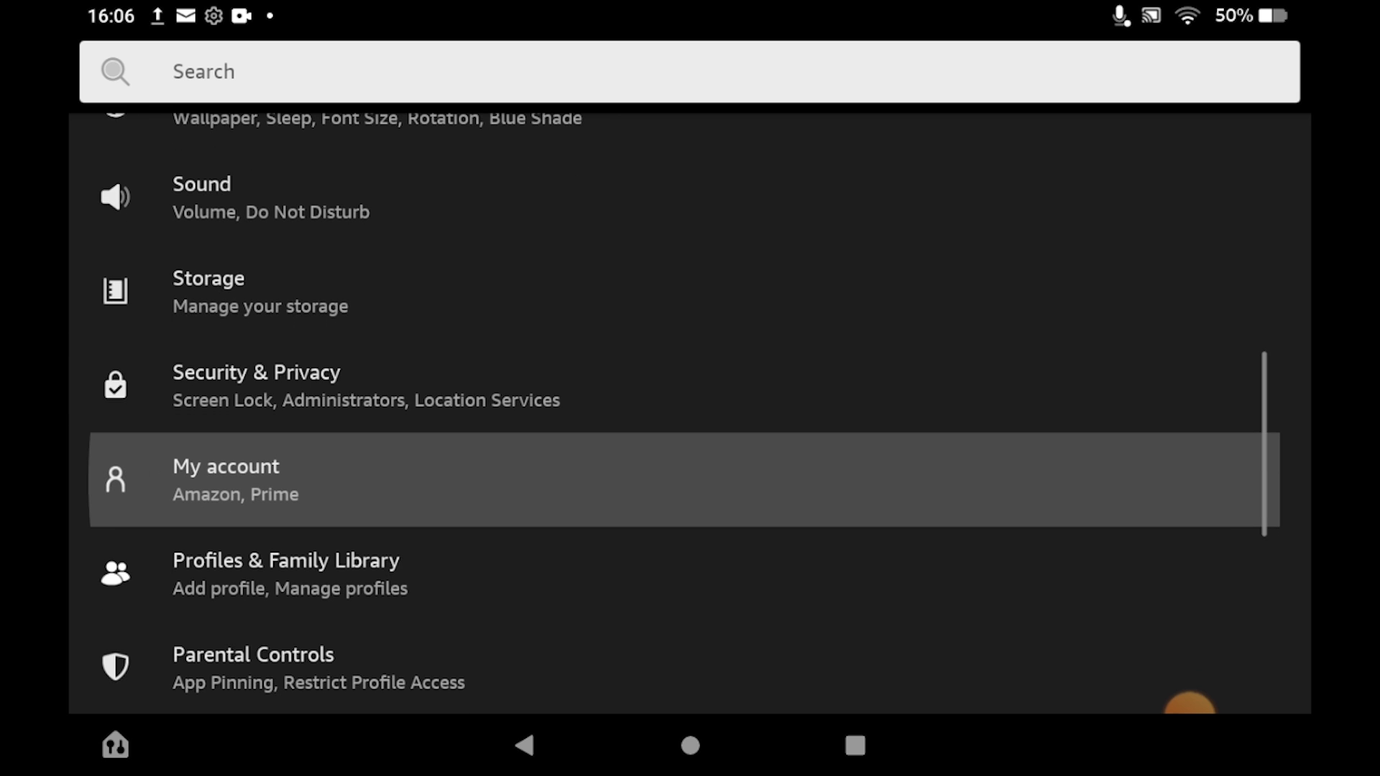
{"action": "scroll", "scroll_direction": "up", "scroll_amount": 3}
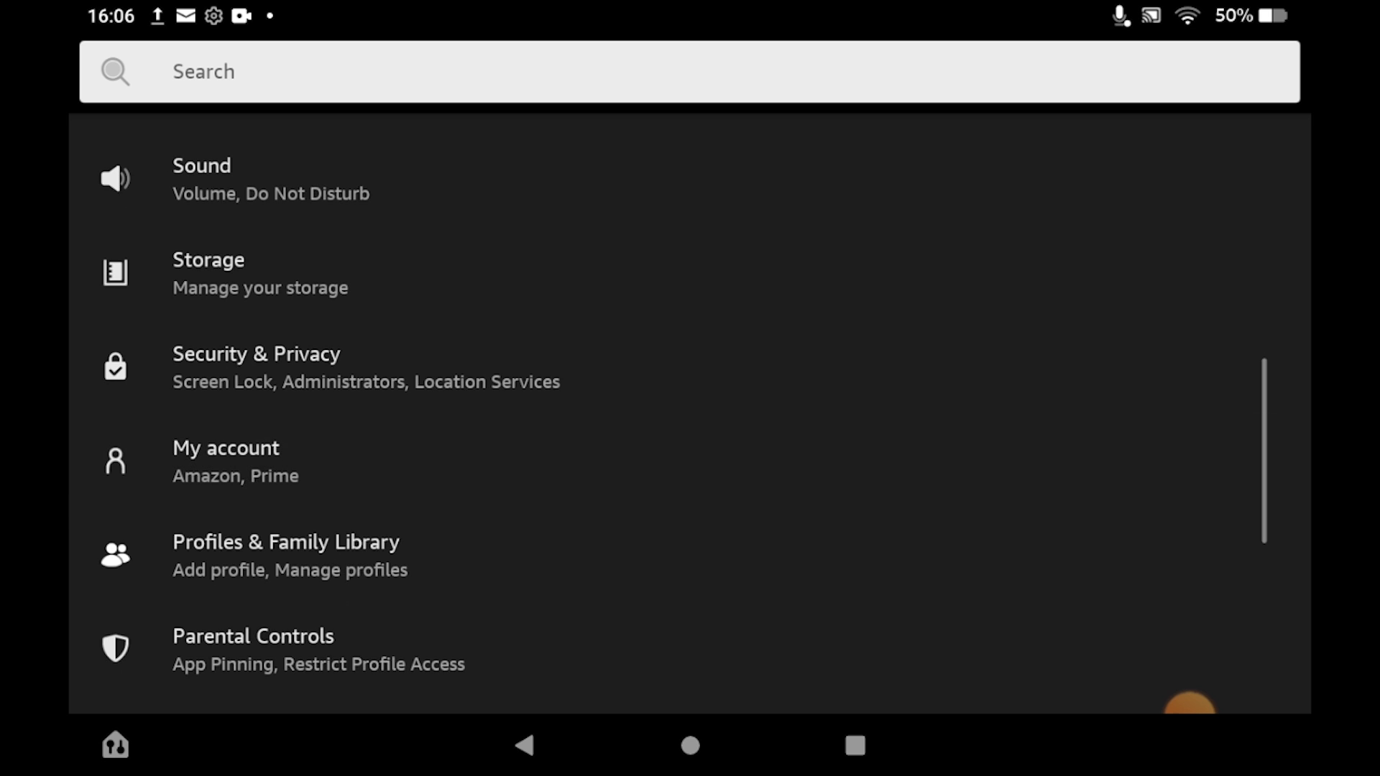